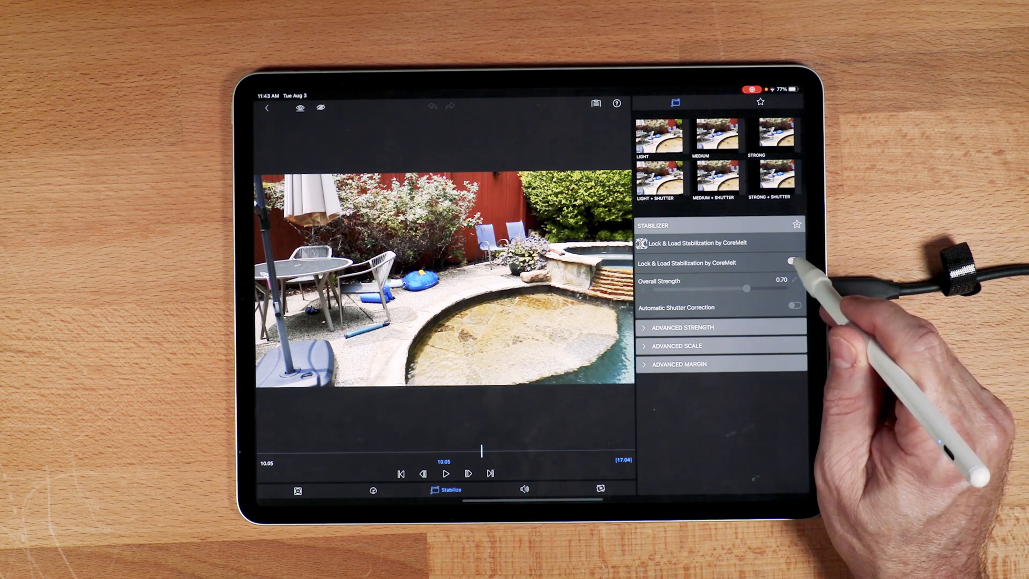
Enable CoreMelt Lock & Load stabilization on the pool clip at 0.70 strength.
click(792, 262)
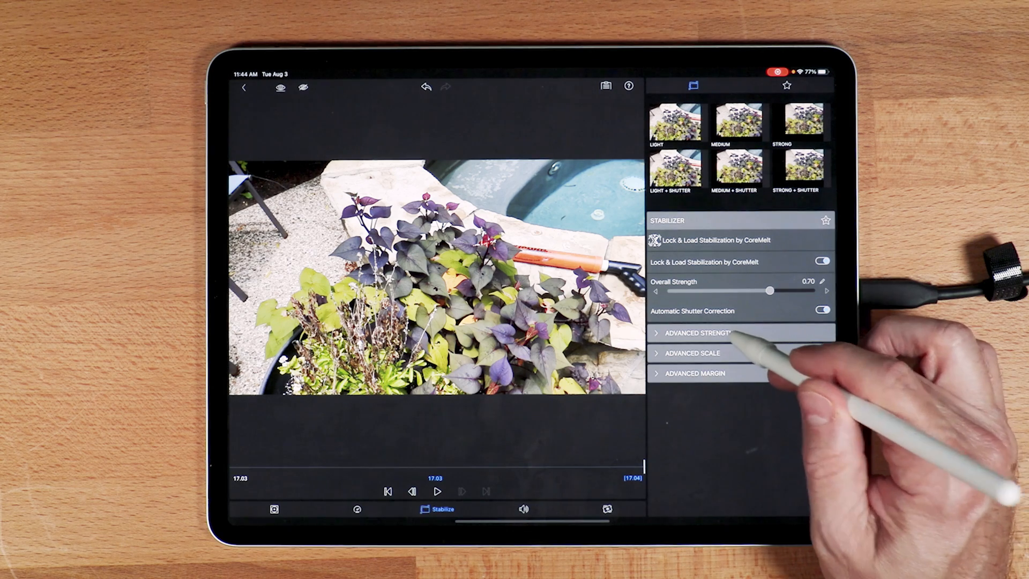
Expand Advanced Strength, adjust a strength slider, and play the stabilized clip from the start.
click(698, 333)
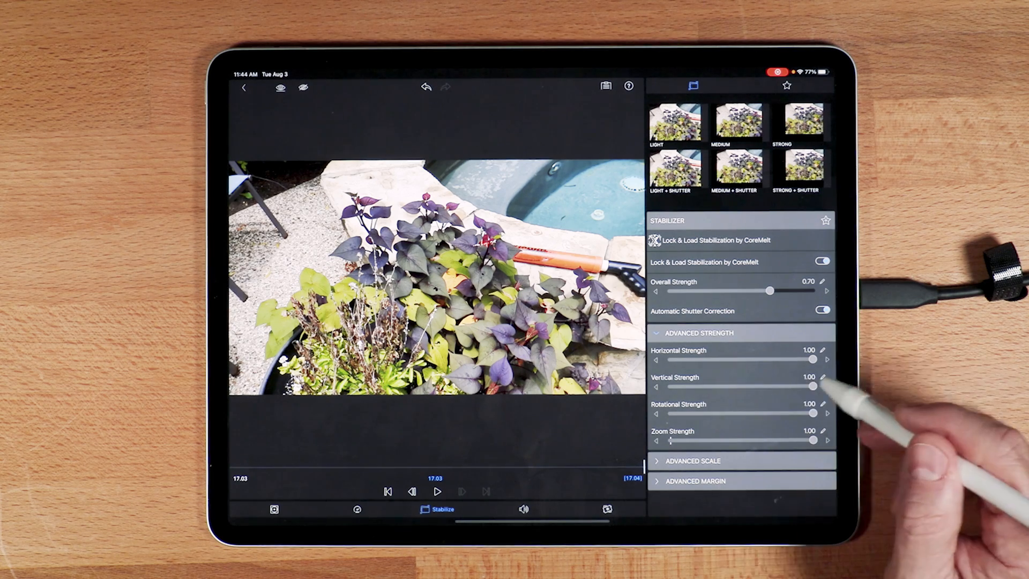
drag(815, 386, 722, 386)
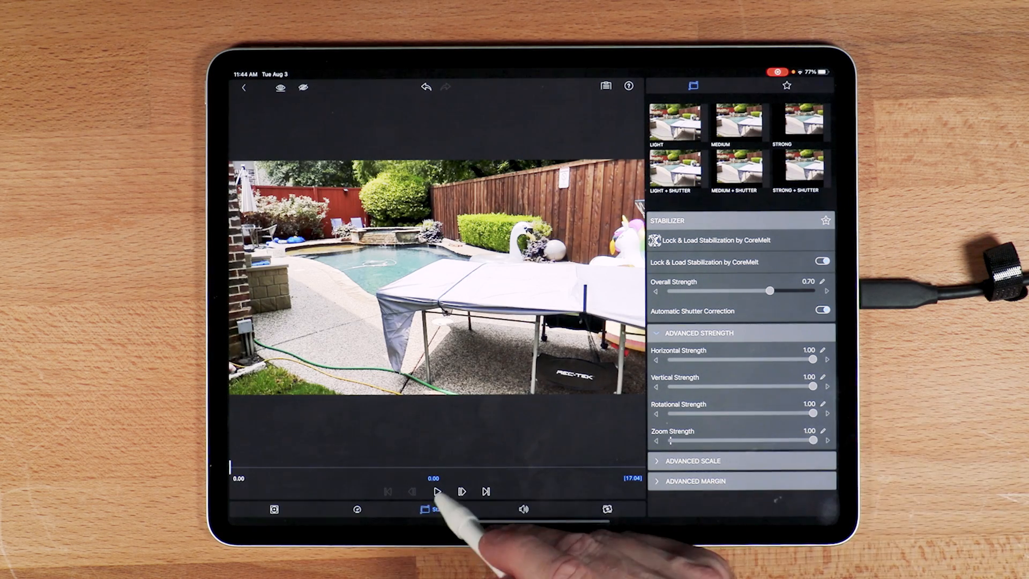
click(435, 505)
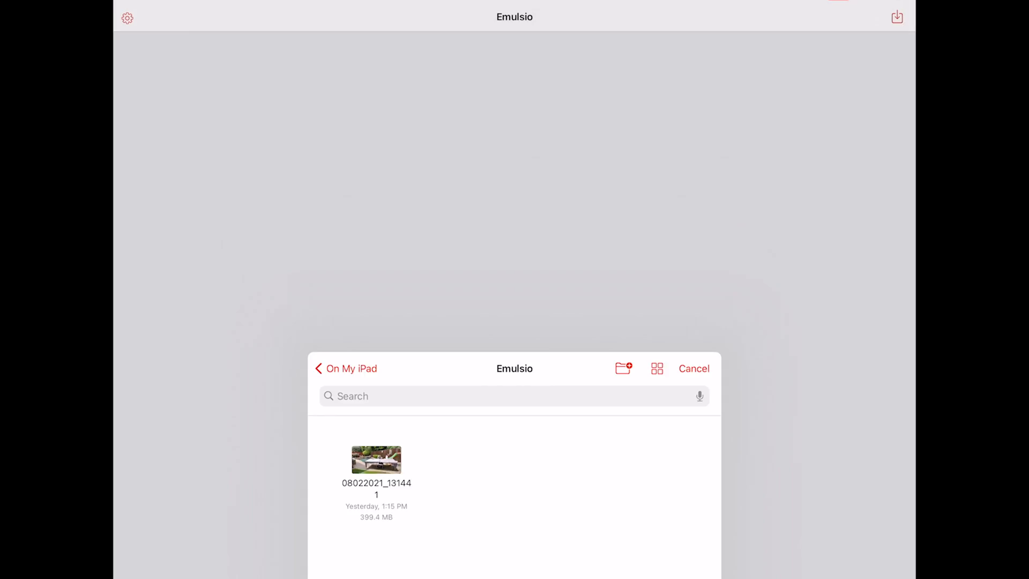
Pick the 399.4 MB clip 08022021_131441 from the Emulsio folder.
click(375, 460)
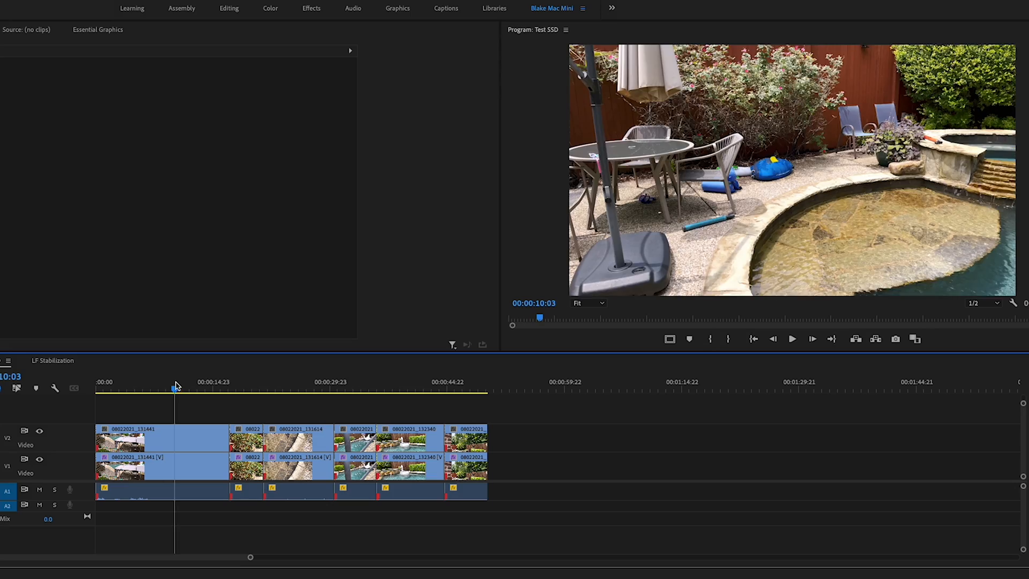
Scrub the Test SSD timeline forward, then back into the first clip.
click(362, 388)
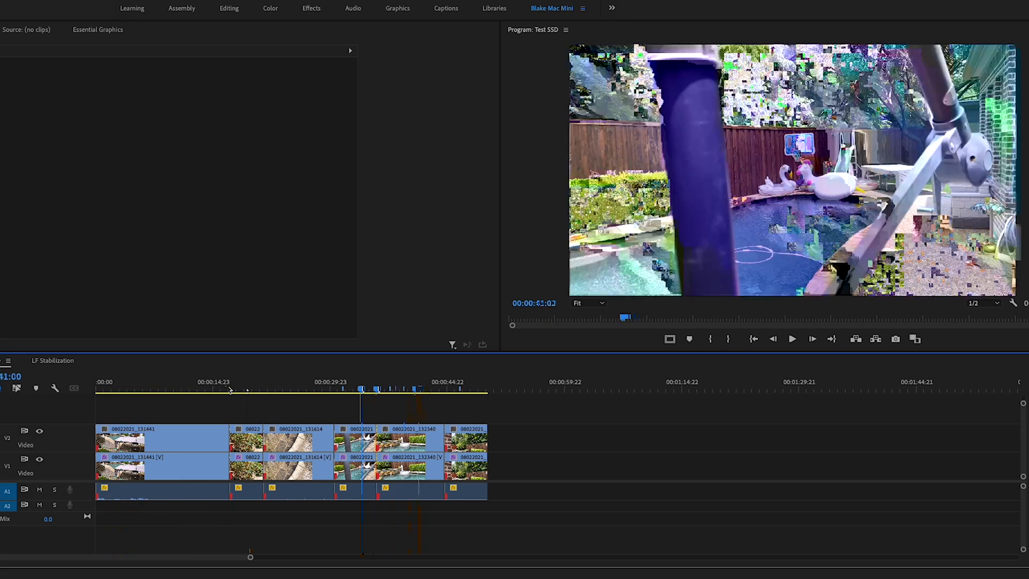
click(199, 389)
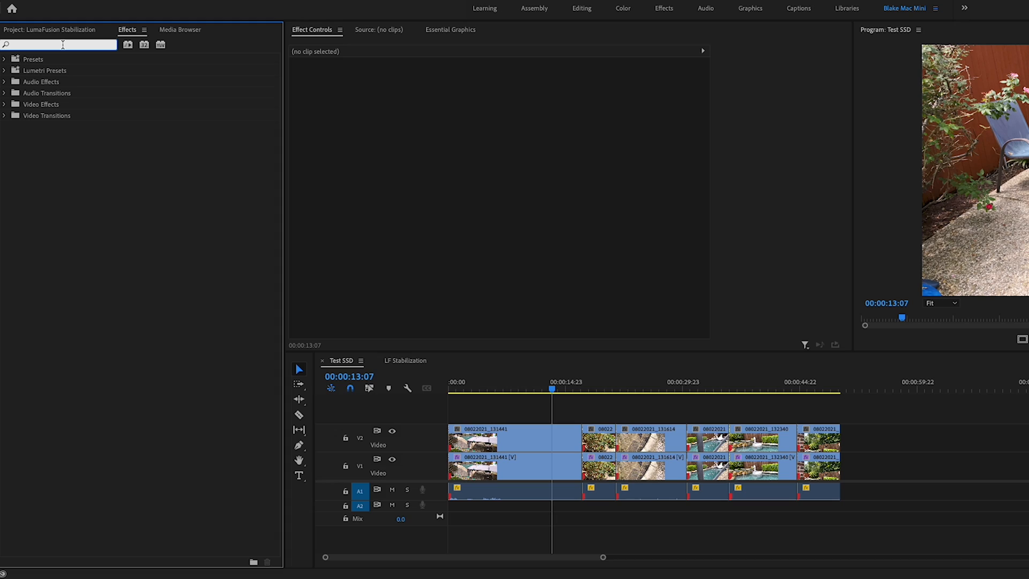
Search Effects for 'warp' and select the first clip to view Warp Stabilizer progress.
text(warp)
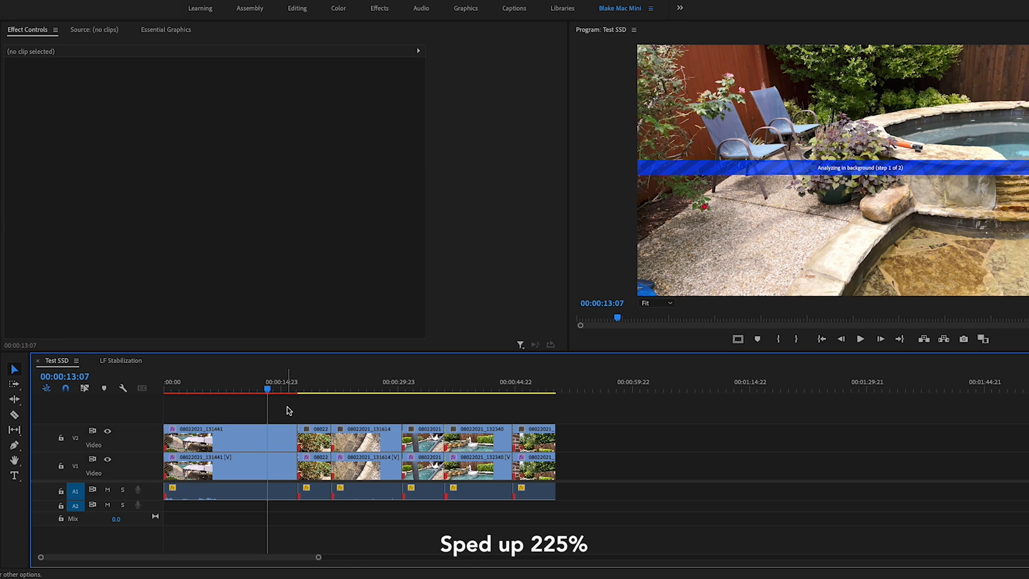
click(228, 438)
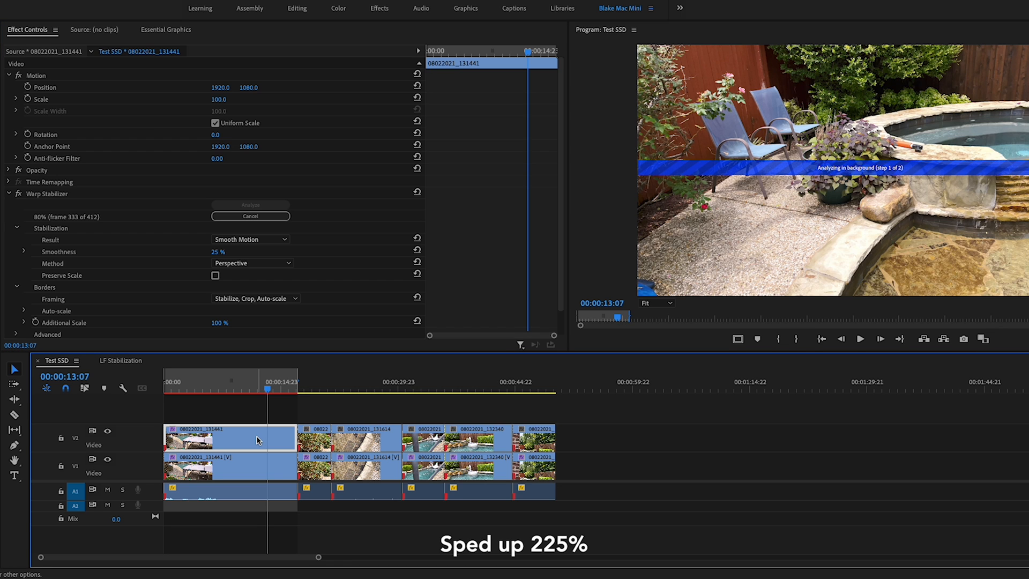